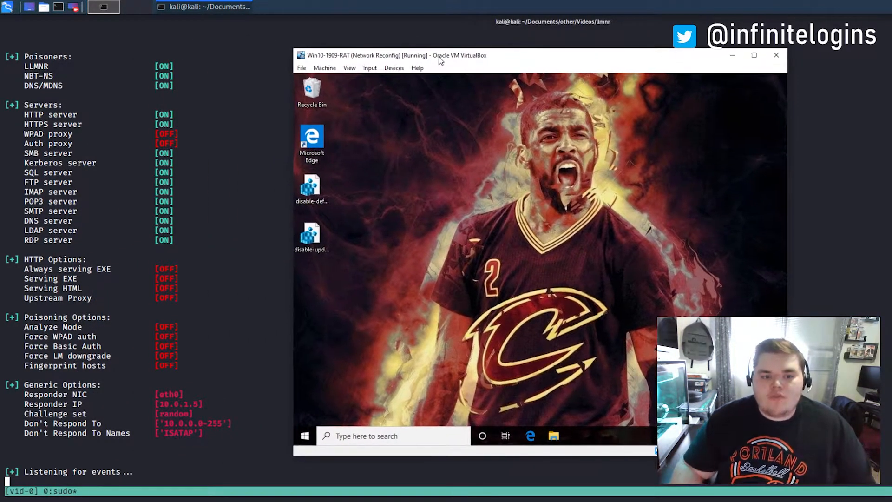
mouse_move(400, 323)
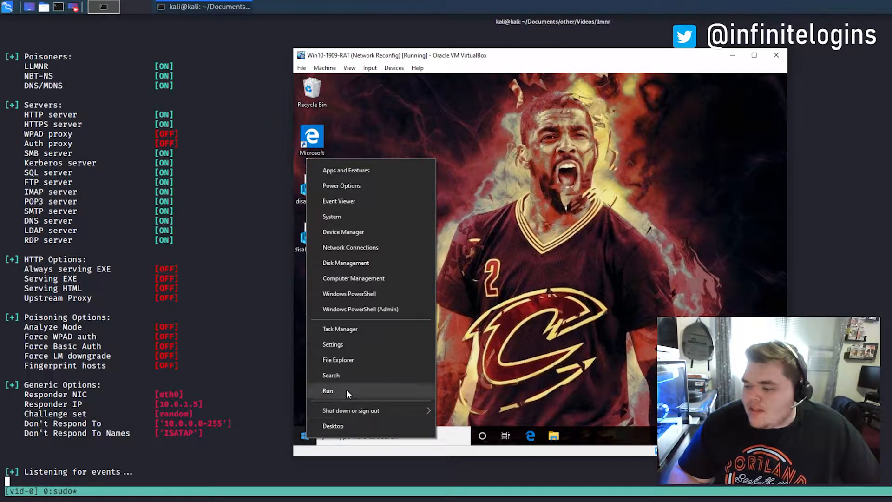
Step: Run \\fake from the Run dialog so Responder logs poisoned NBT-NS, MDNS and LLMNR answers
click(327, 390)
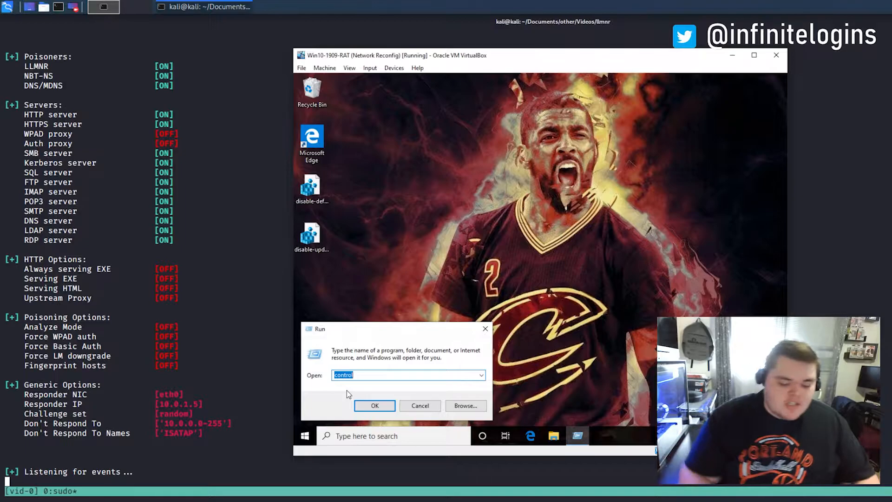
text(\\fake)
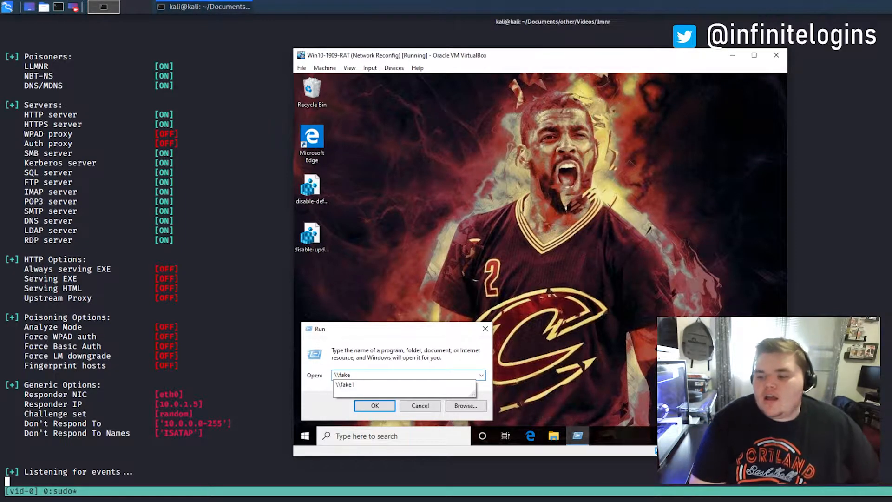
click(374, 405)
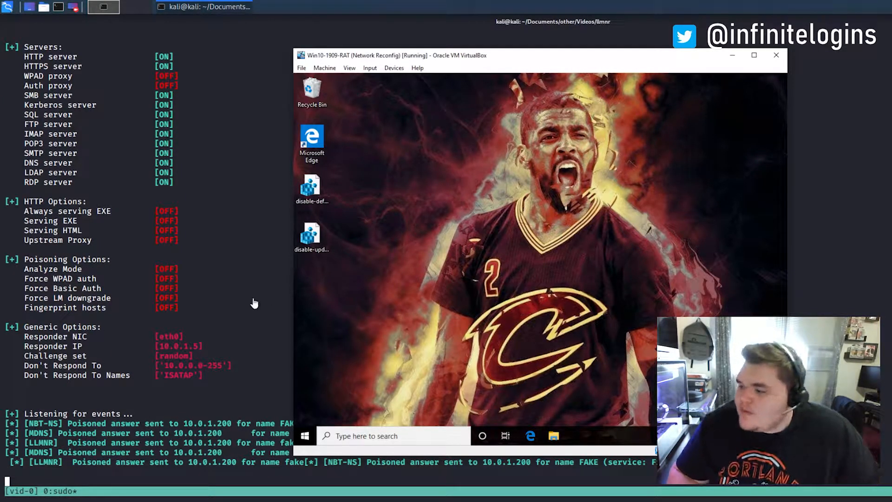
scroll(down, 3)
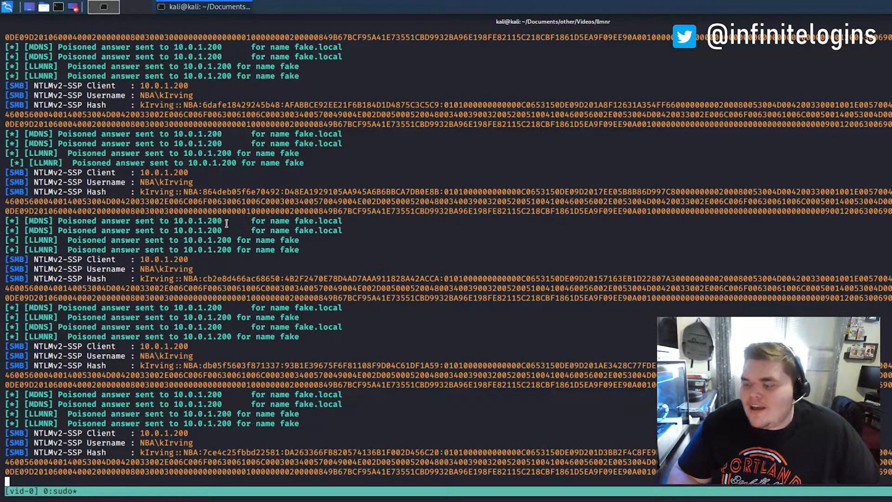
double_click(176, 270)
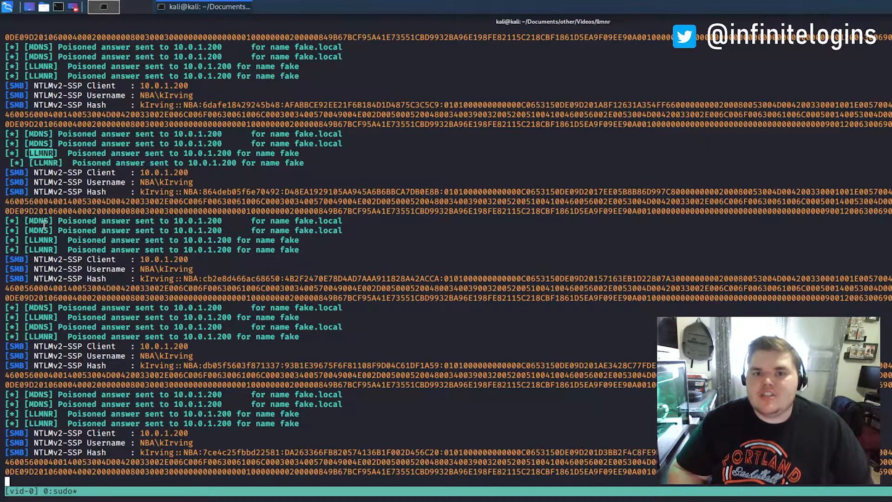
mouse_move(205, 279)
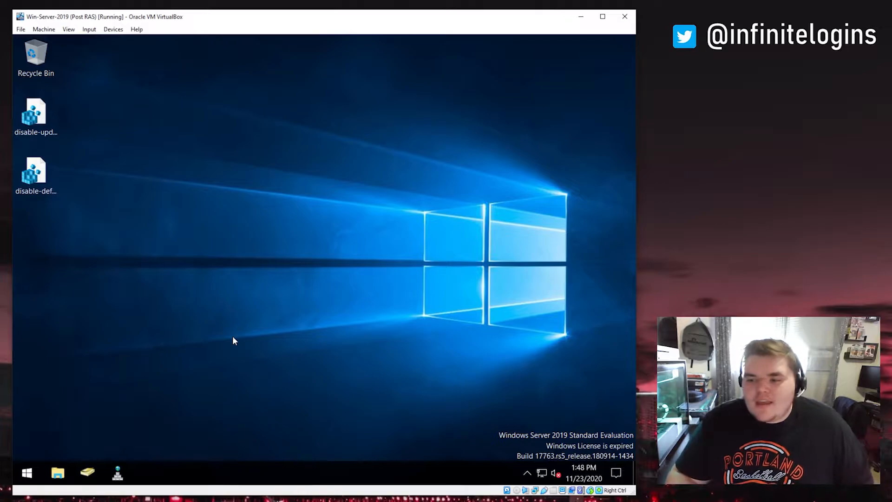
mouse_move(109, 328)
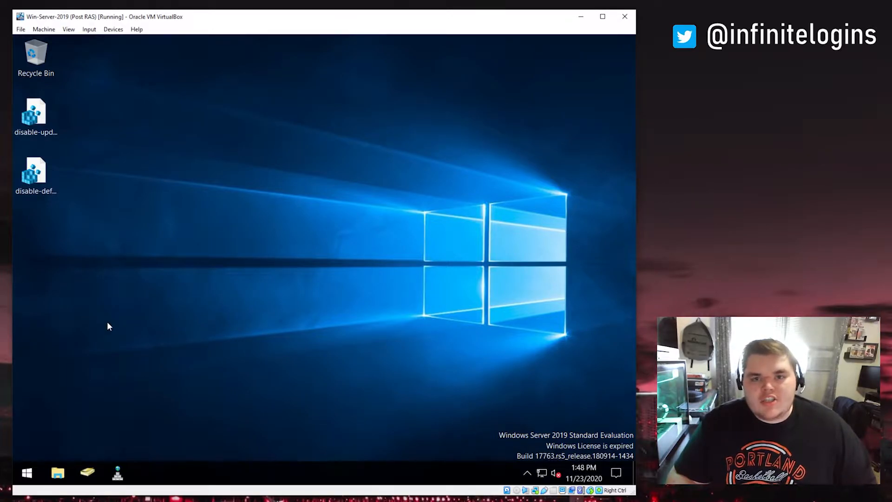
Step: Launch Group Policy Management from the Start menu's Windows Administrative Tools
click(24, 472)
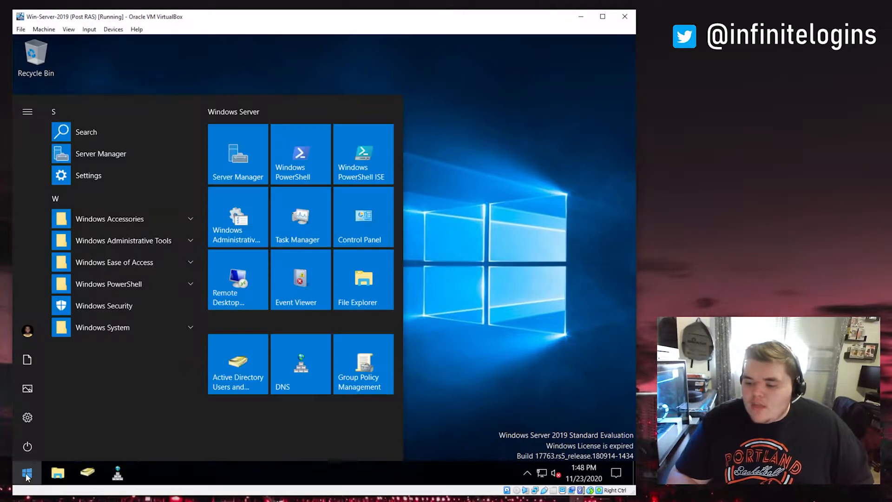
mouse_move(159, 248)
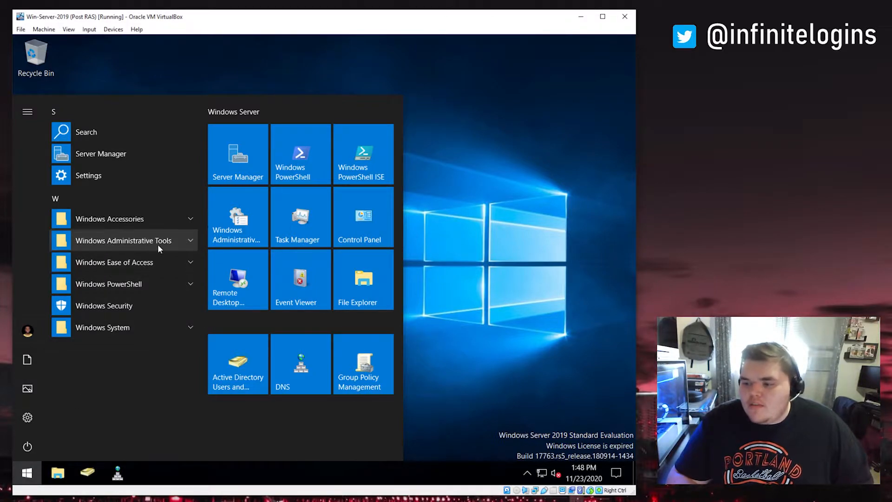
click(123, 240)
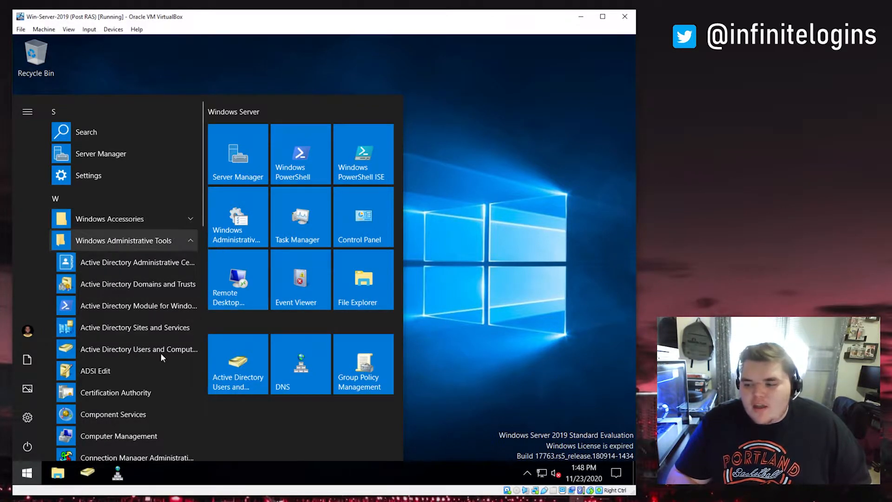
mouse_move(351, 442)
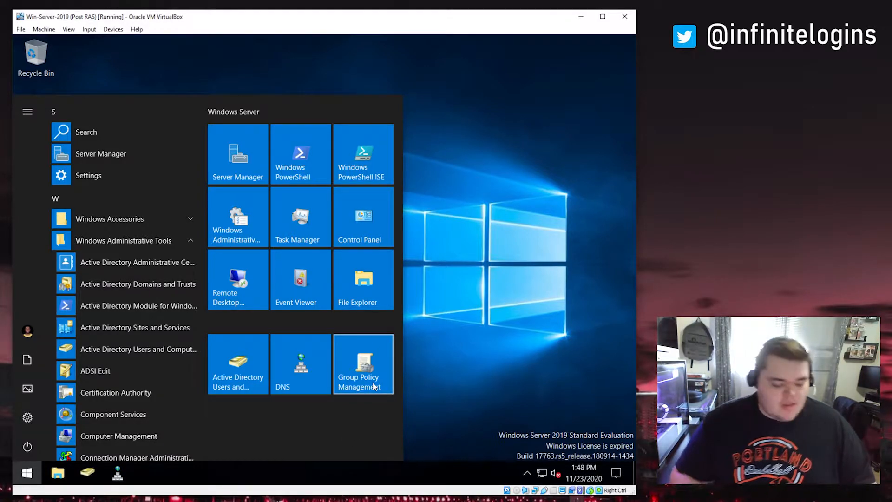
text(group)
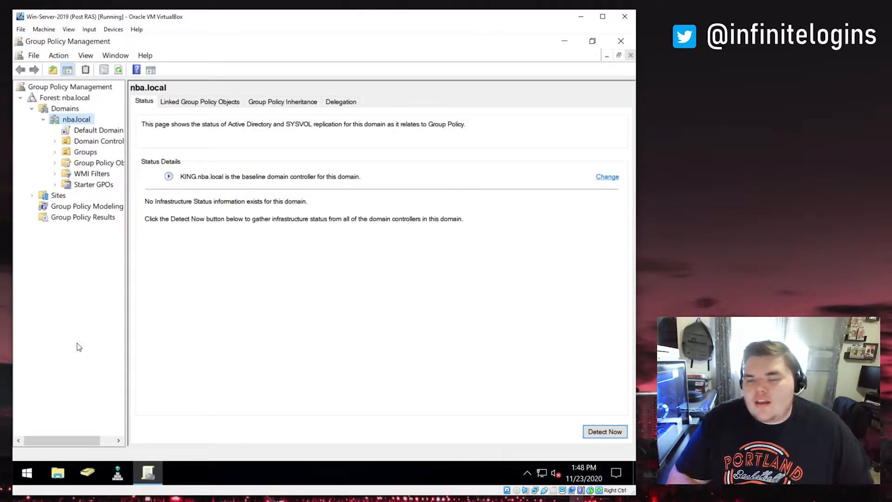
mouse_move(116, 342)
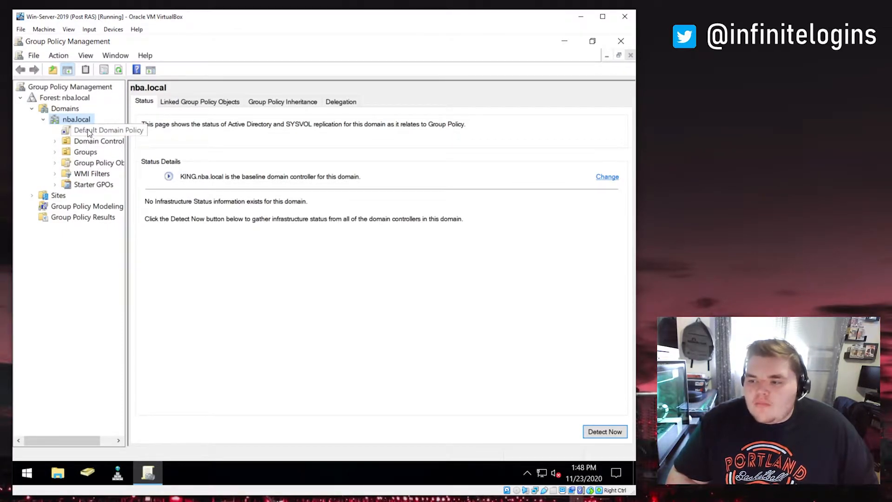
Step: Create a new GPO named Disabling LLMNR linked to the nba.local domain
click(104, 130)
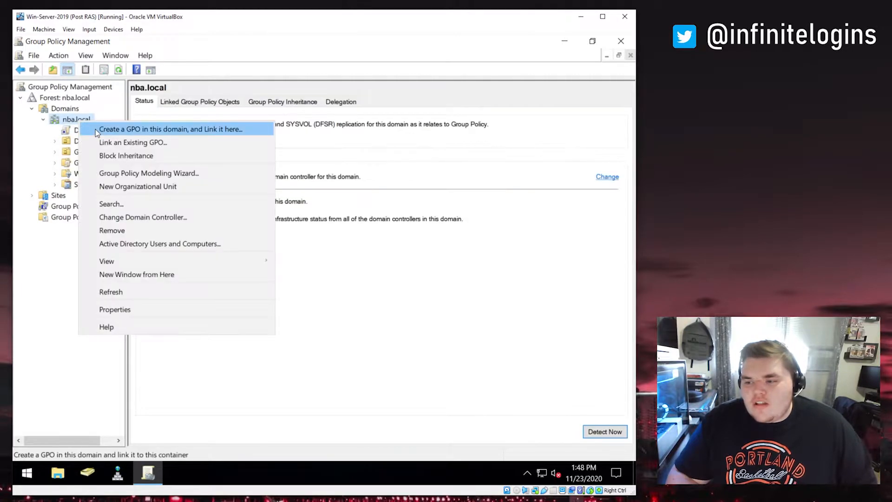
click(144, 130)
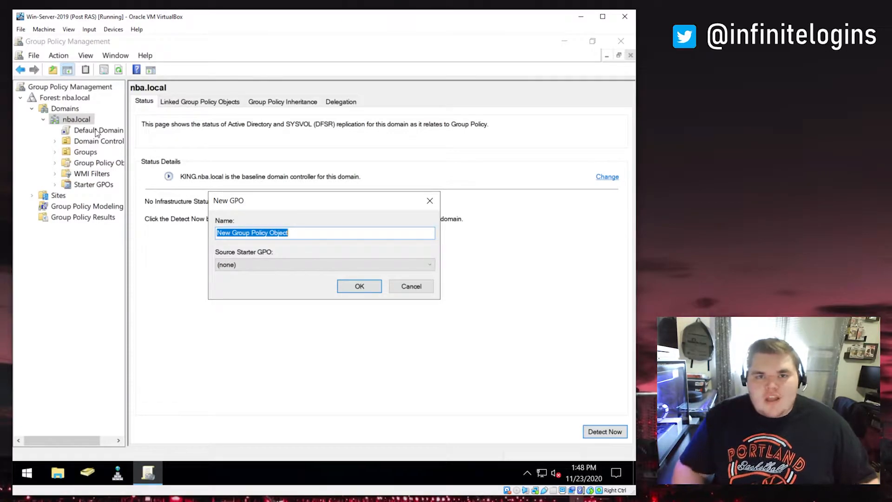
text(DF)
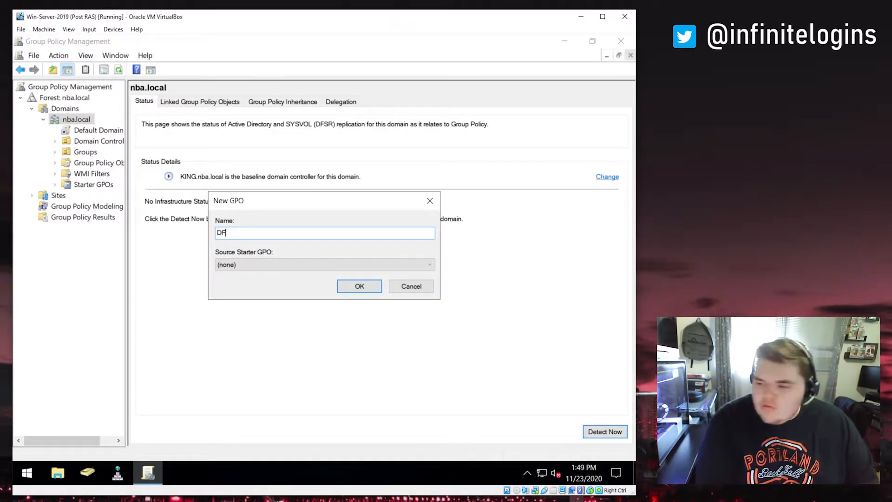
text(Dis)
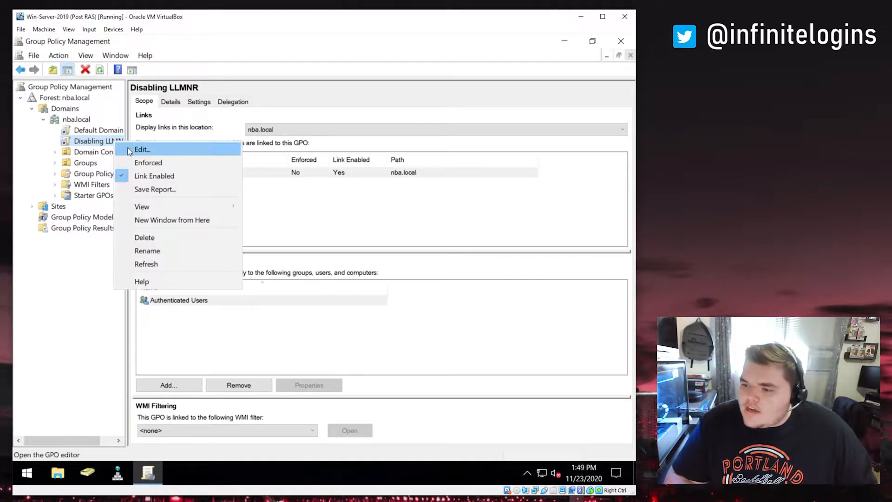
Step: Edit Disabling LLMNR and browse to DNS Client's Turn off multicast name resolution policy
click(144, 148)
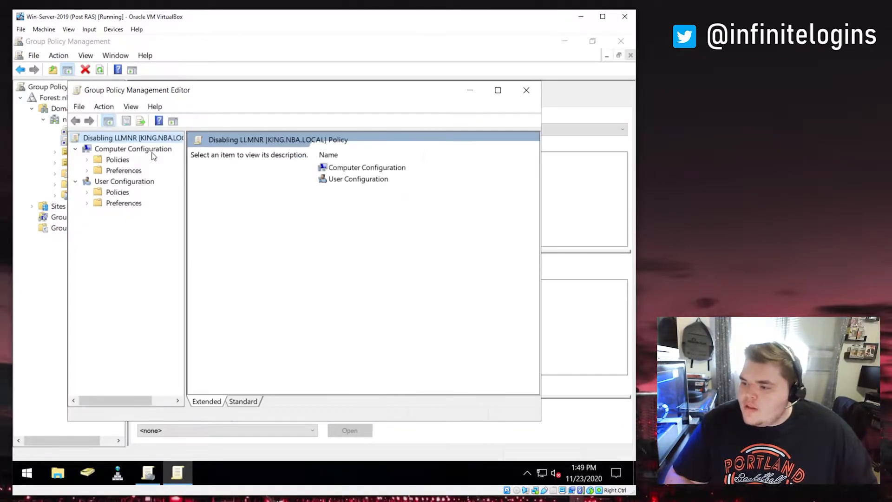
click(497, 90)
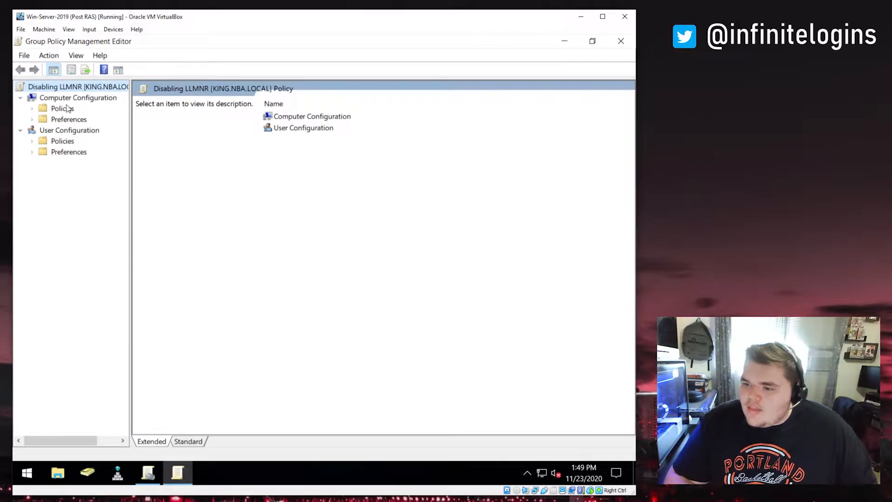
click(31, 108)
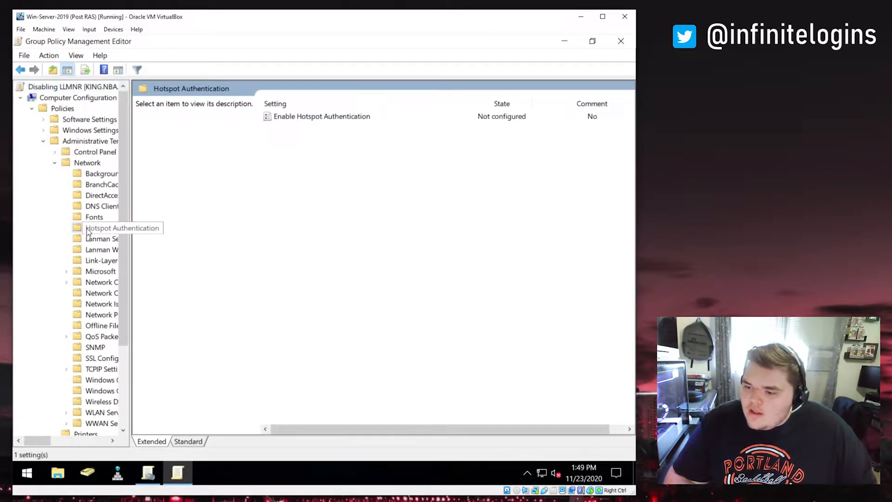
click(101, 205)
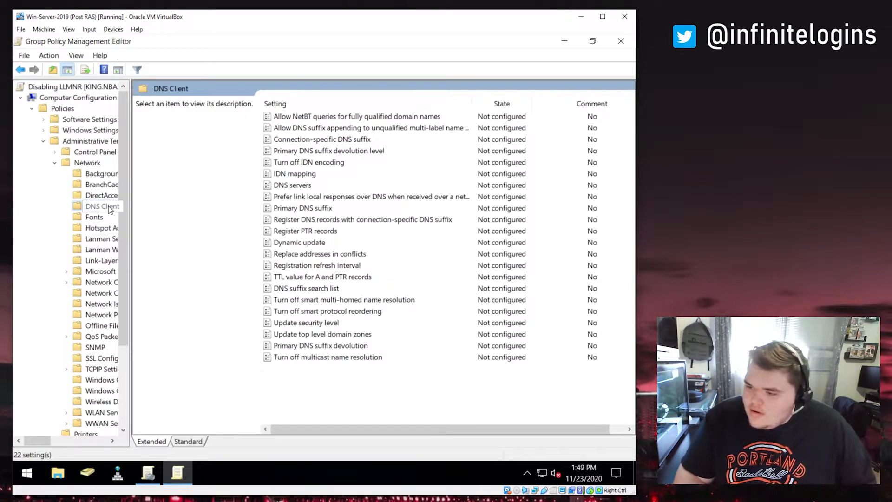
click(327, 357)
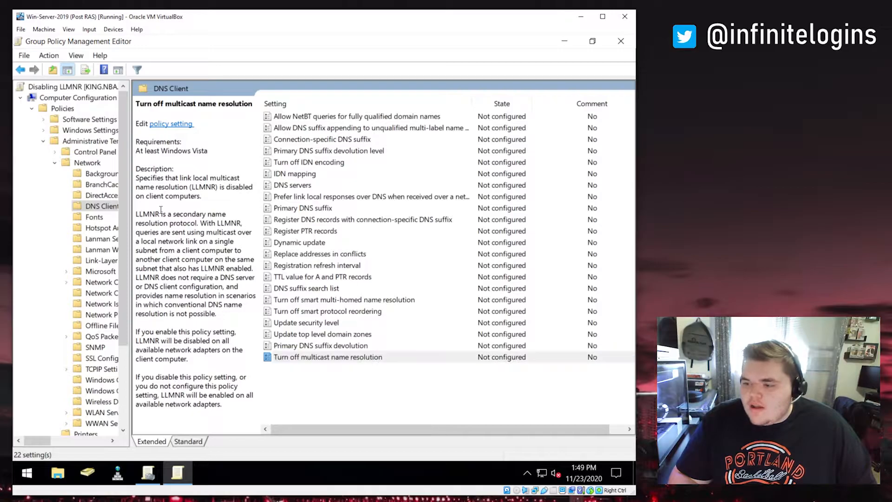
Step: Set Turn off multicast name resolution to Enabled and close the group policy tools
double_click(327, 357)
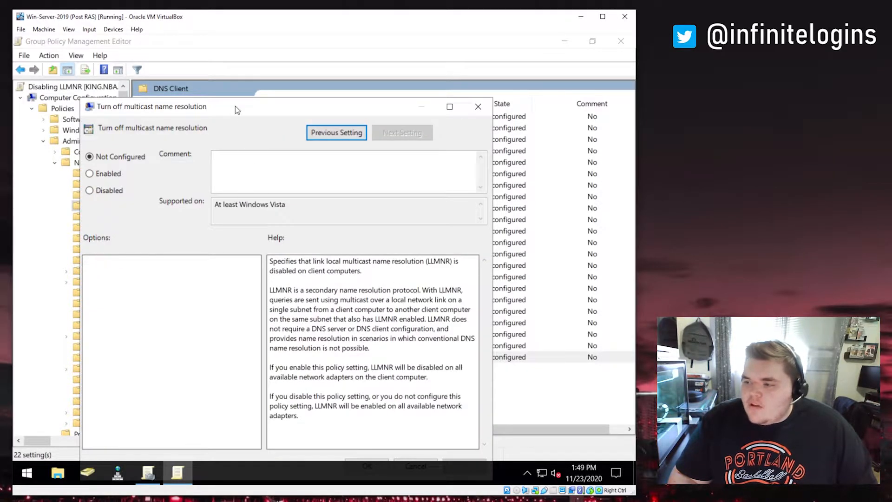
click(150, 160)
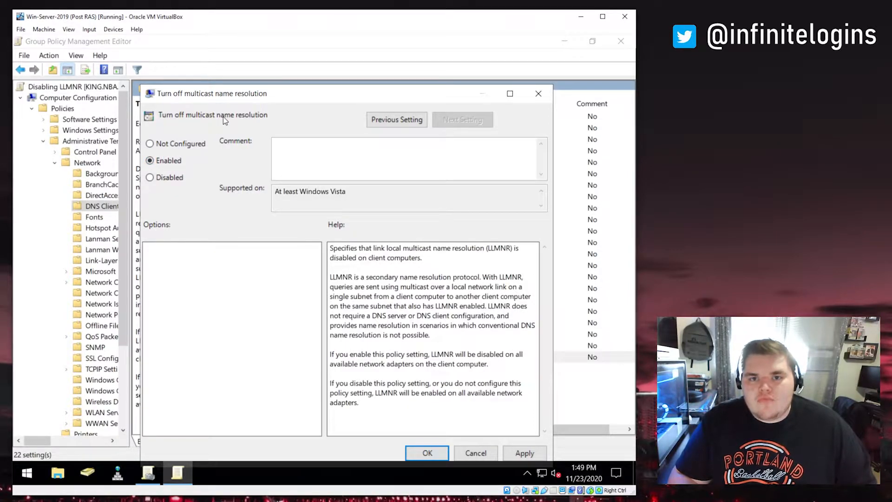
click(427, 453)
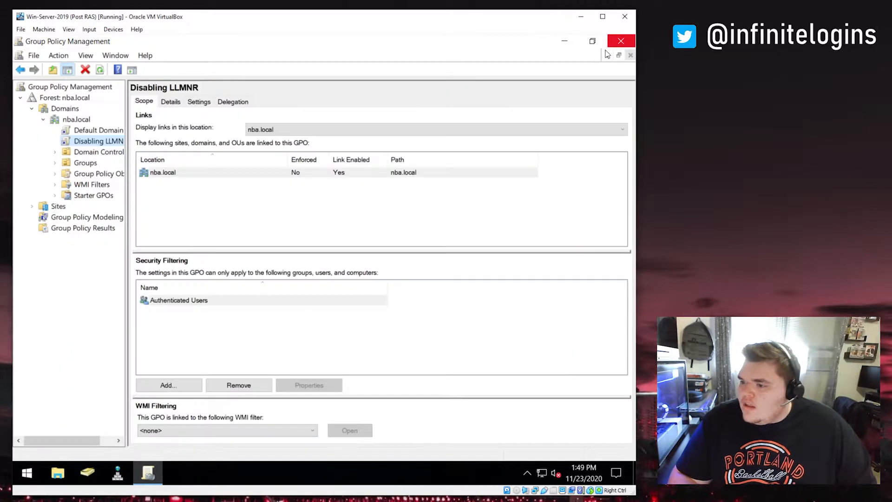
click(621, 41)
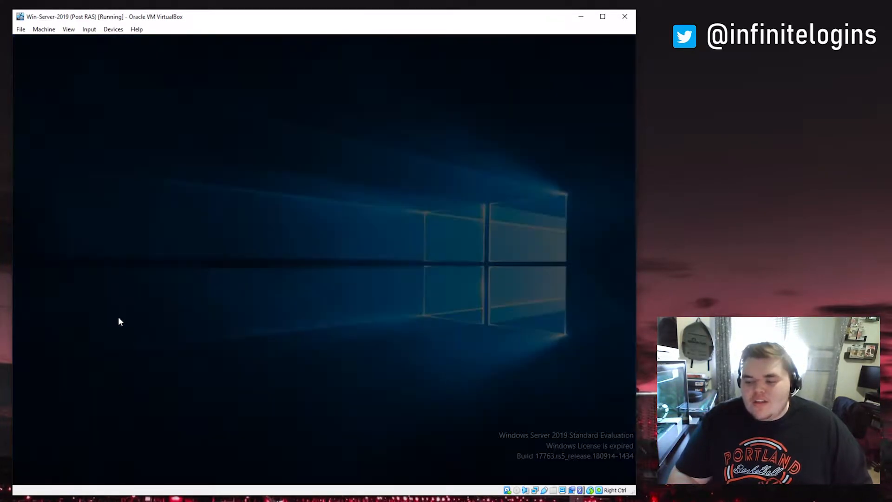
click(147, 473)
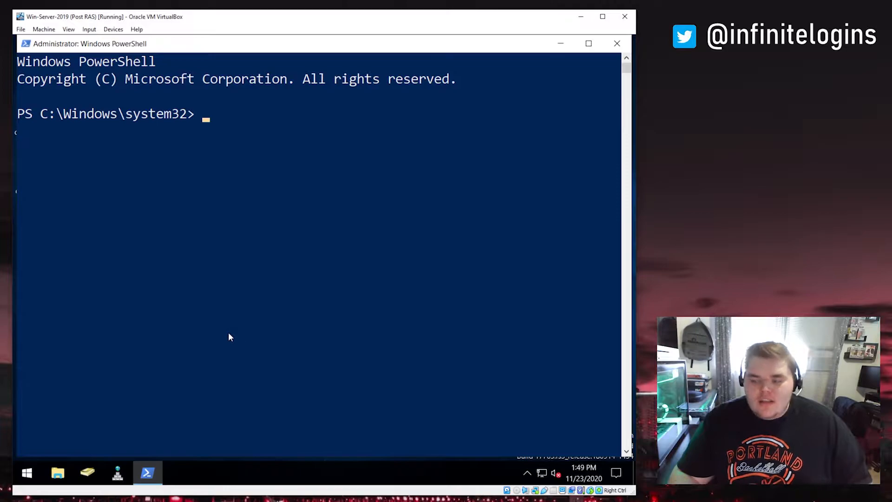
Step: Run gpupdate /force on the server and then on the Windows 10 client
text(gpupdate /for)
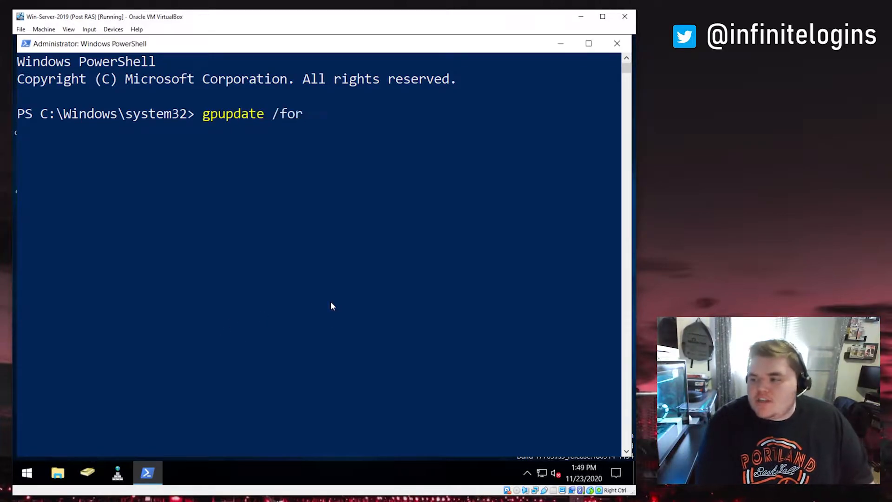
key(Enter)
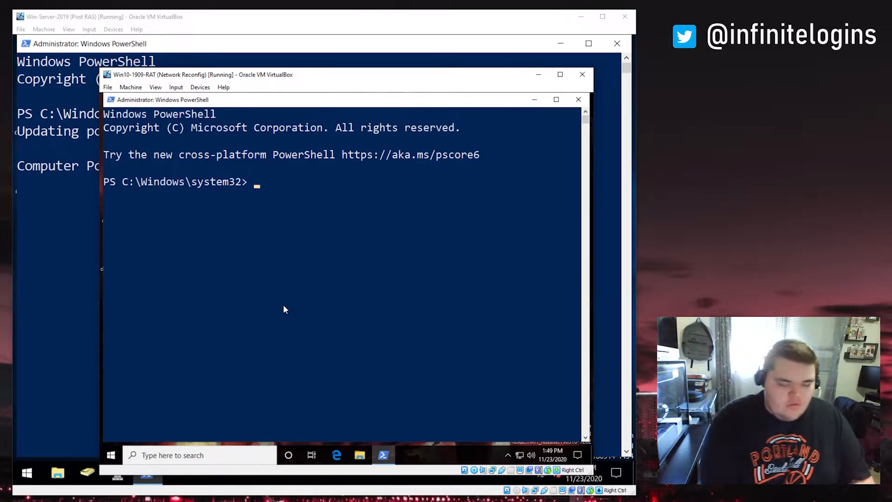
text(gpupdate/ force)
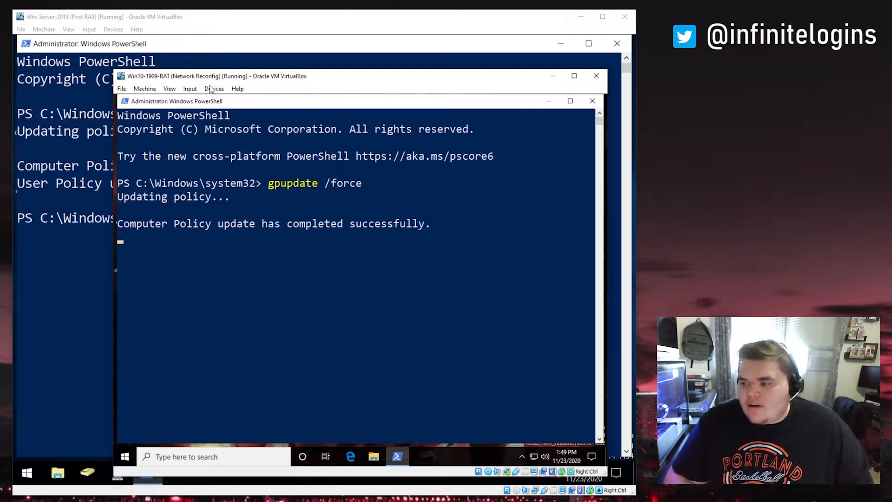
mouse_move(236, 228)
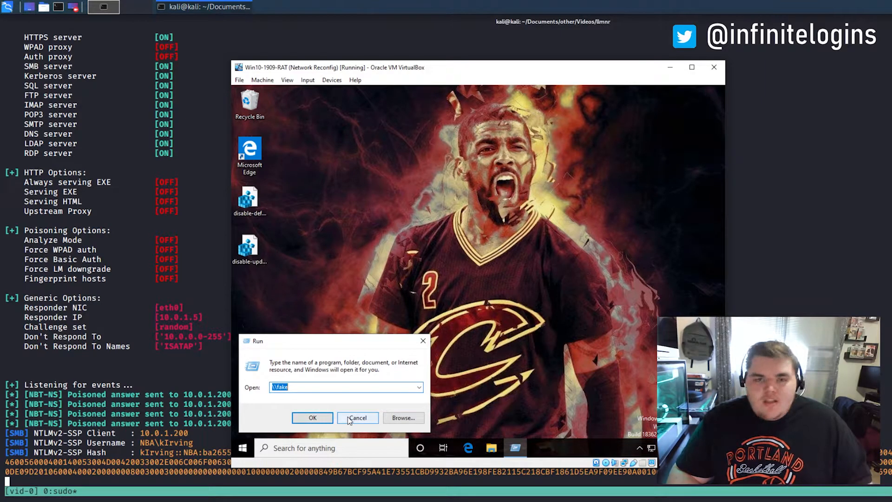
Step: Launch Registry Editor on the client with UAC approval and expand the NetBT keys
text(regedit)
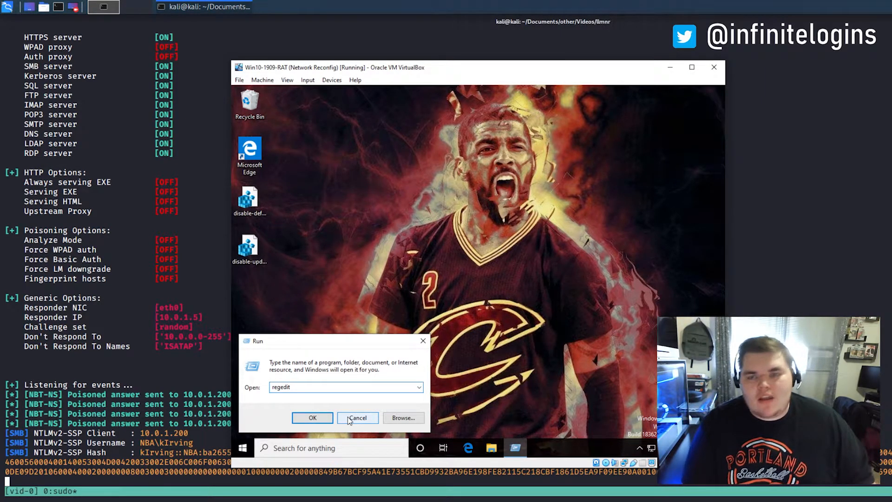
click(312, 418)
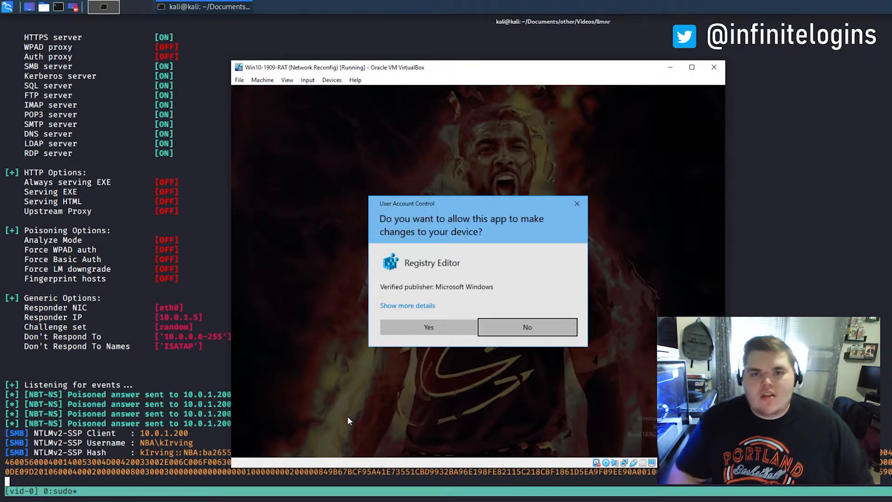
click(429, 327)
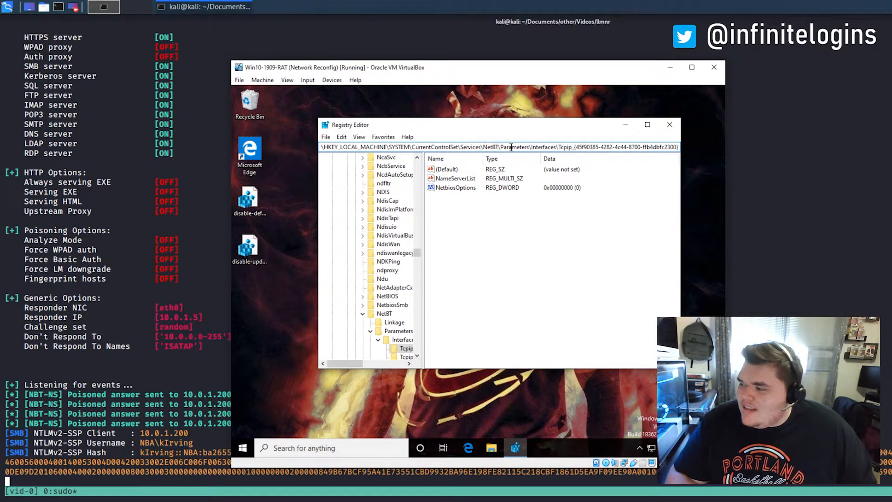
double_click(545, 147)
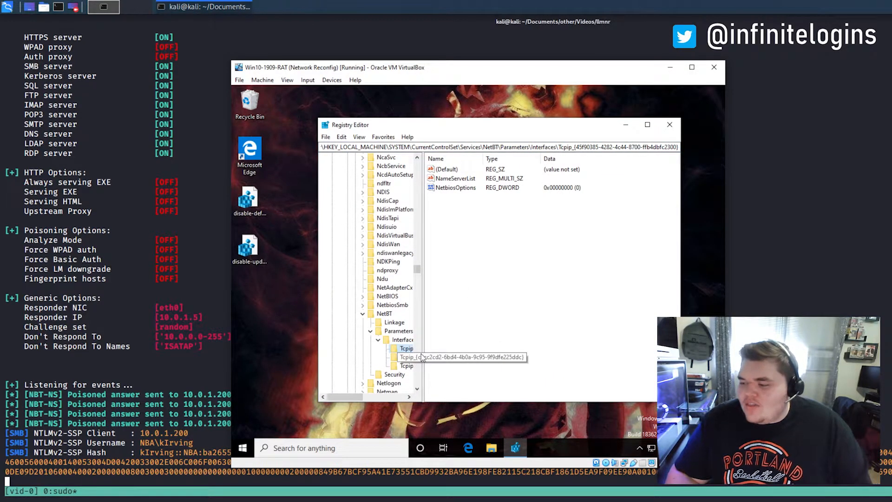
Step: Inspect the first Tcpip interface's NetbiosOptions value and cancel, leaving it at 0
click(418, 357)
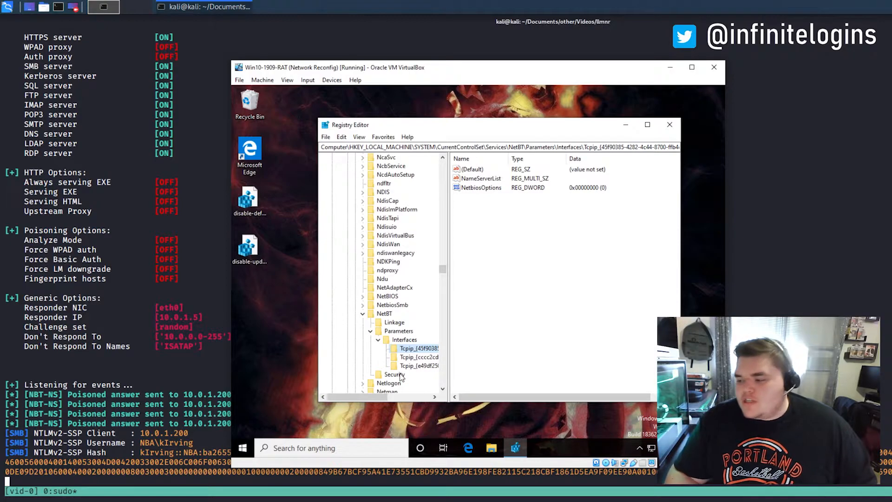
click(481, 188)
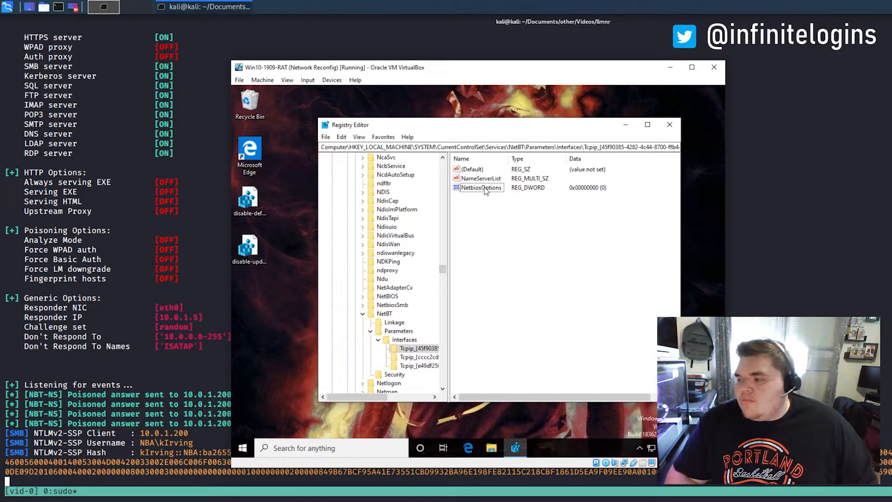
double_click(482, 187)
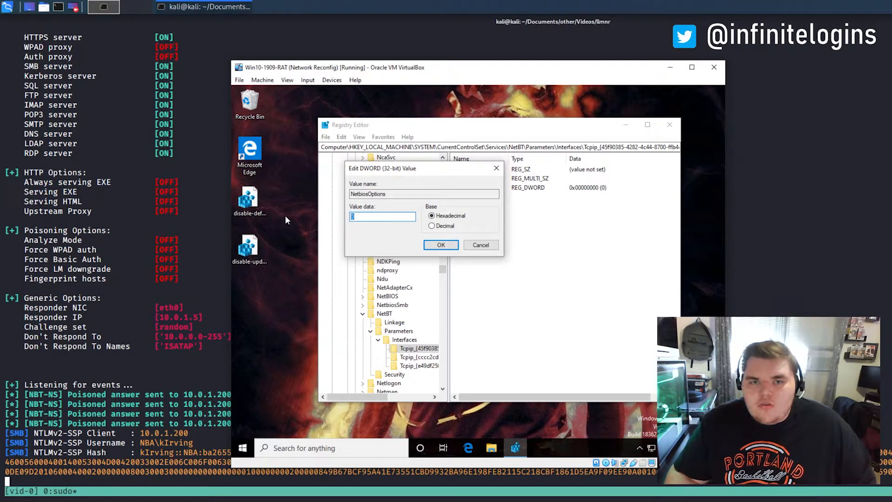
mouse_move(482, 246)
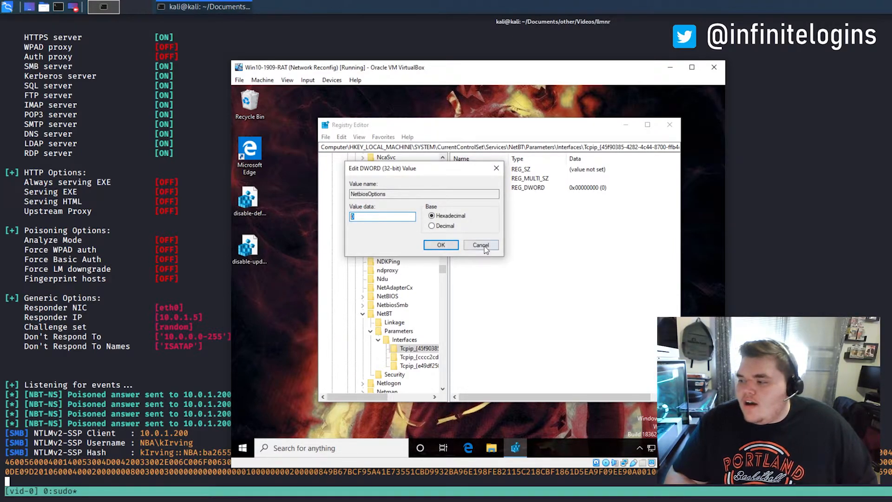
click(482, 246)
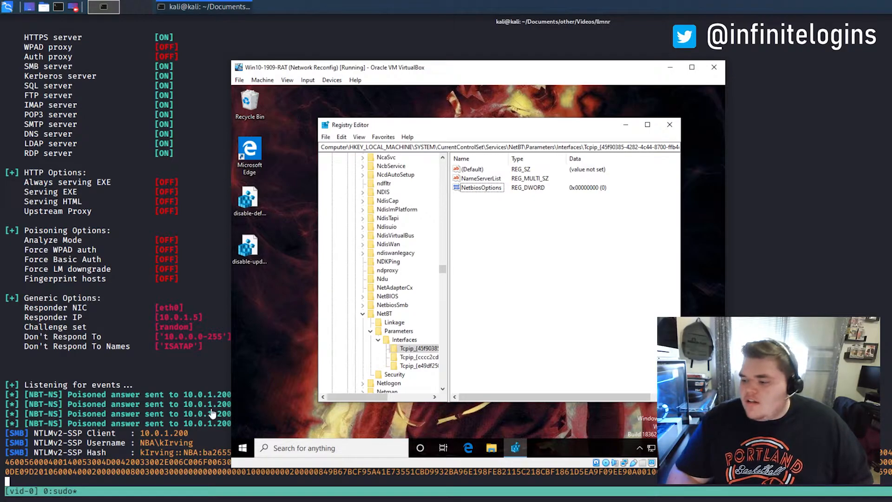
click(669, 124)
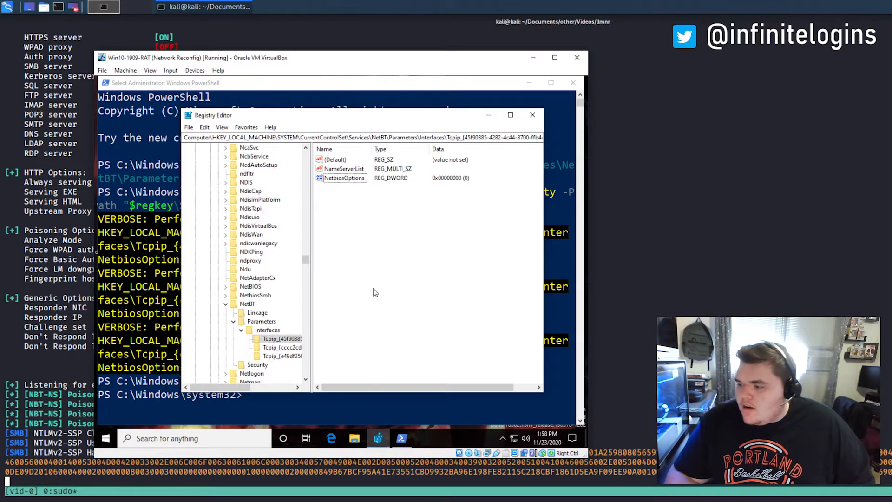
Step: Verify the second and third interfaces show NetbiosOptions 2, then bring up network status settings
click(281, 347)
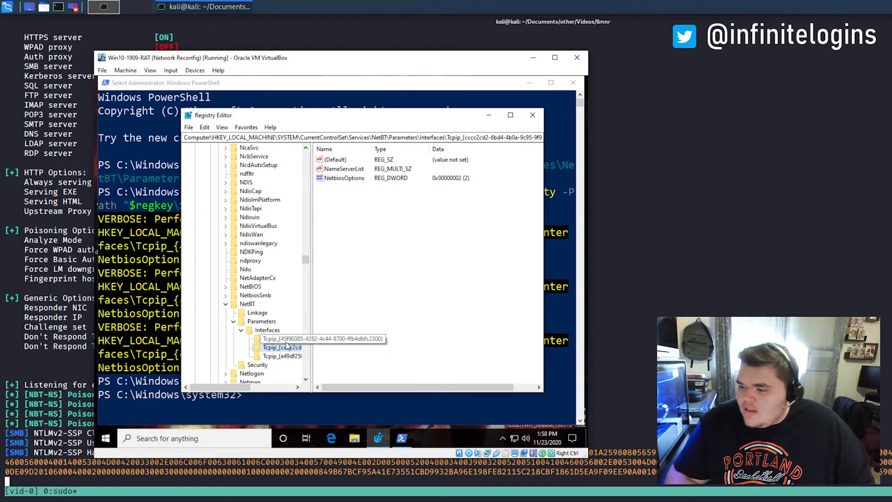
click(281, 356)
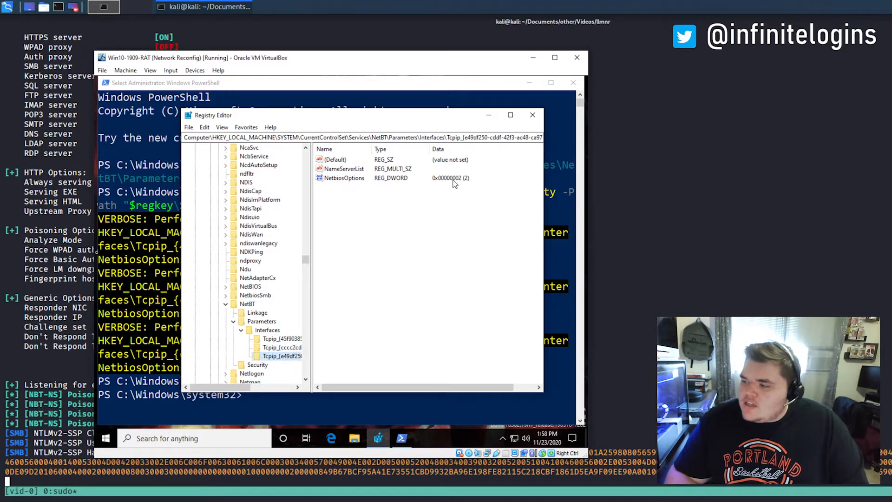
click(280, 348)
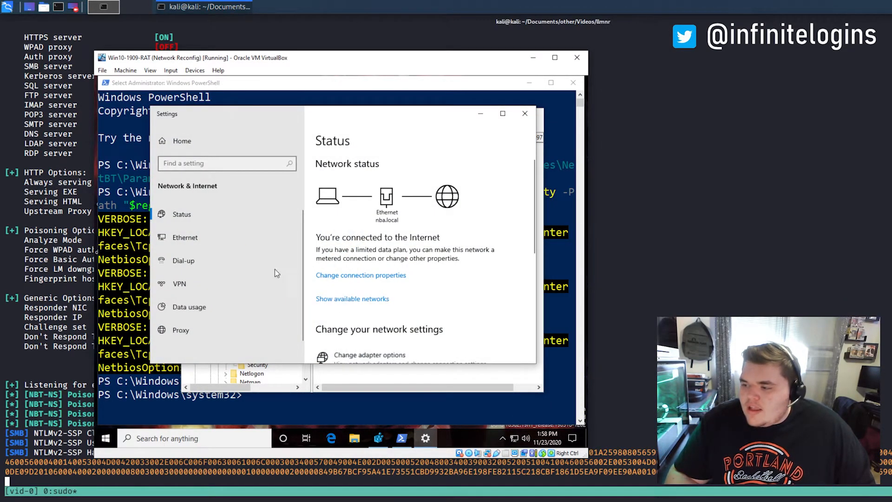
Step: Disable and re-enable the client's Ethernet adapter so it reconnects to nba.local
click(369, 355)
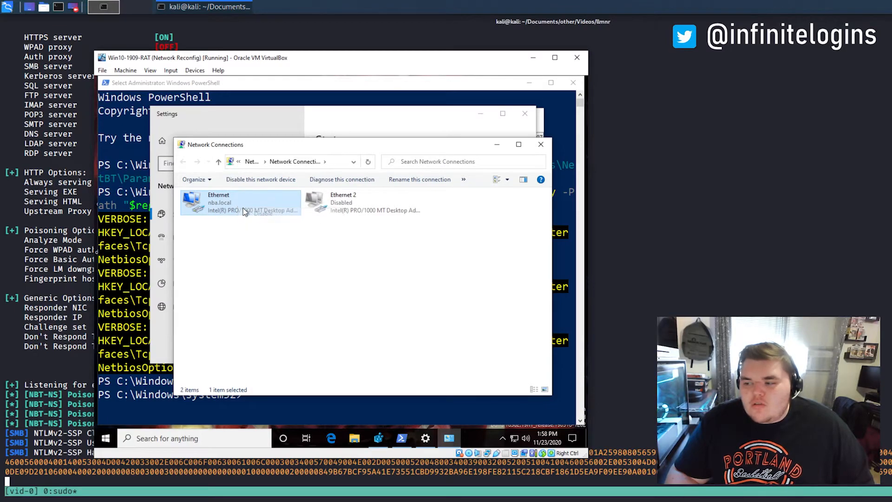
right_click(244, 211)
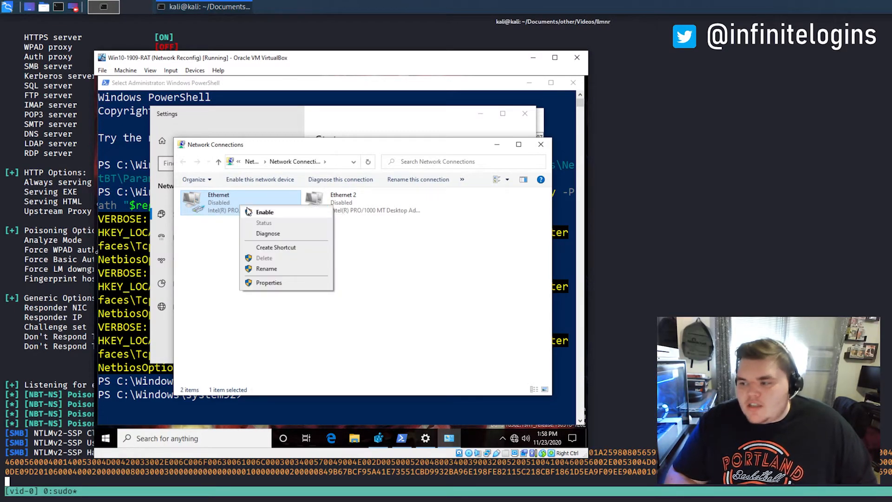
click(264, 212)
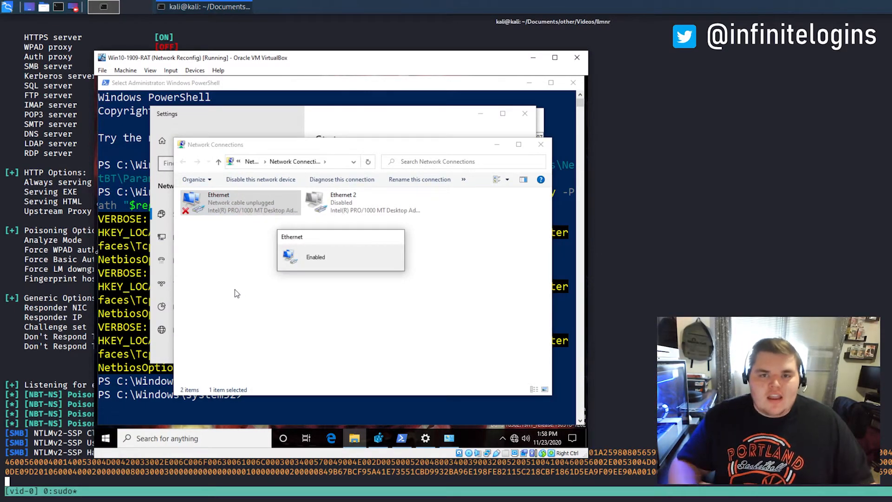
click(315, 257)
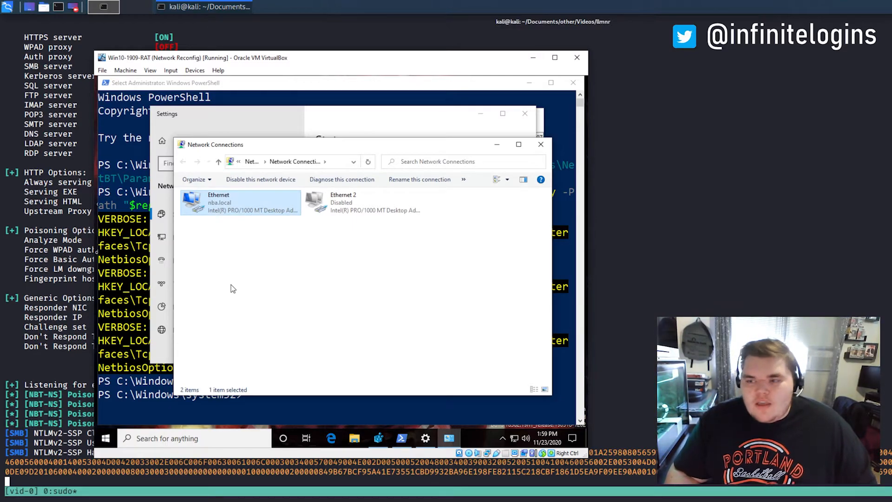
click(351, 253)
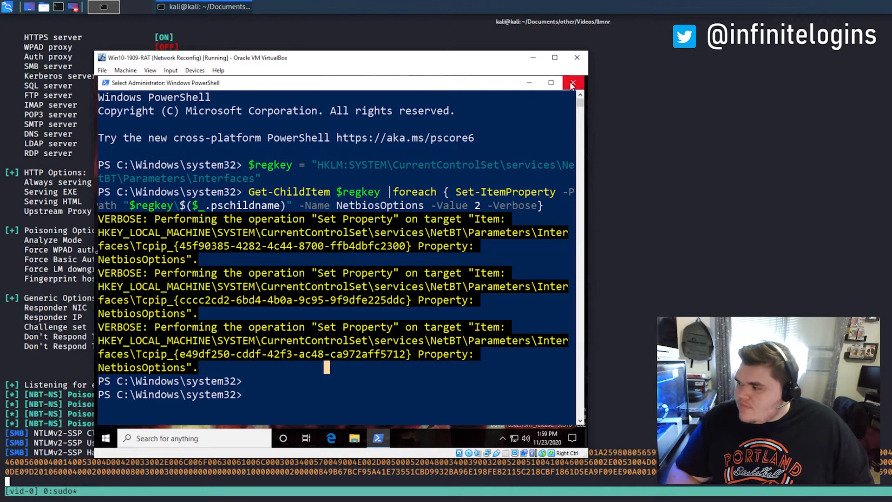
Step: Close the client's PowerShell and clear the Kali terminal before restarting Responder
click(574, 83)
text(clear)
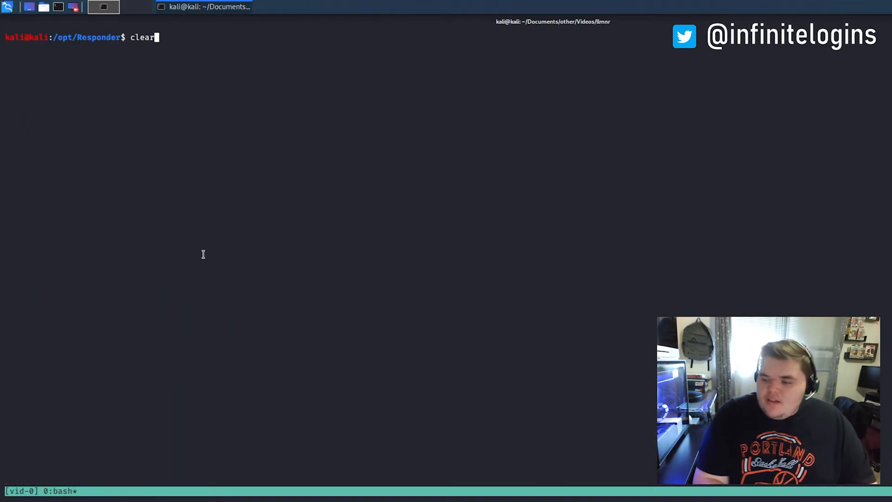
key(Return)
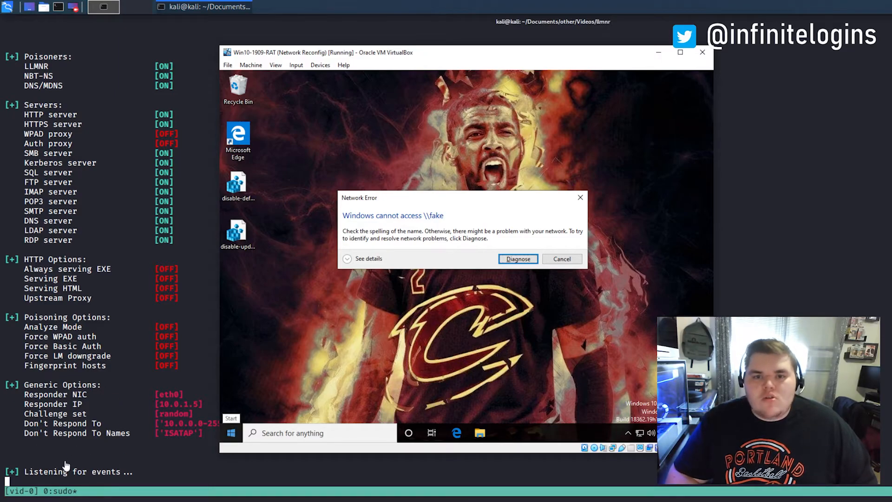
mouse_move(81, 474)
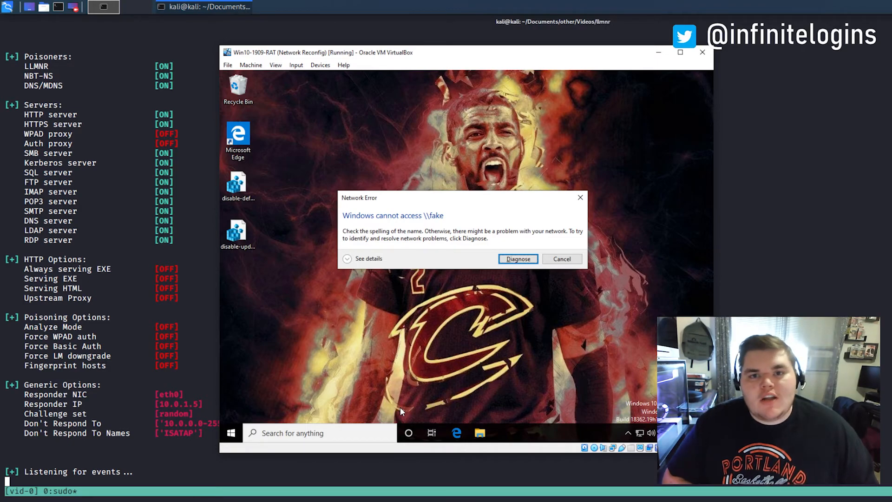
mouse_move(354, 374)
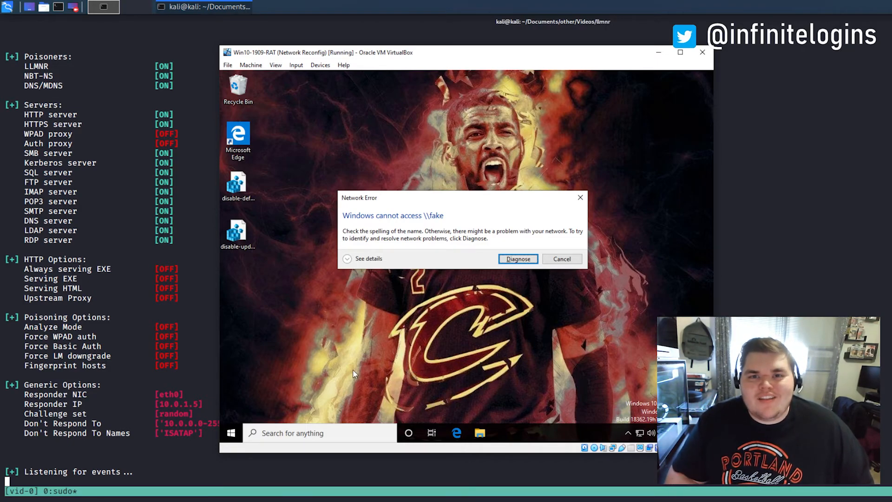